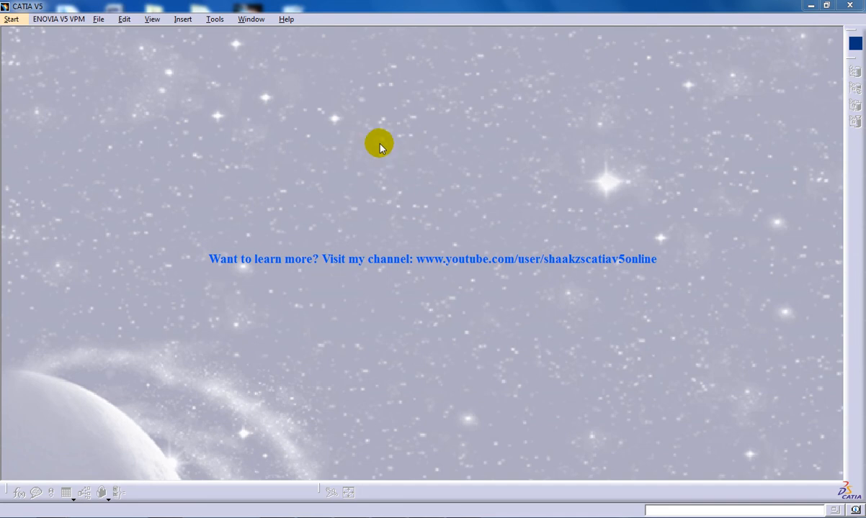
mouse_move(12, 19)
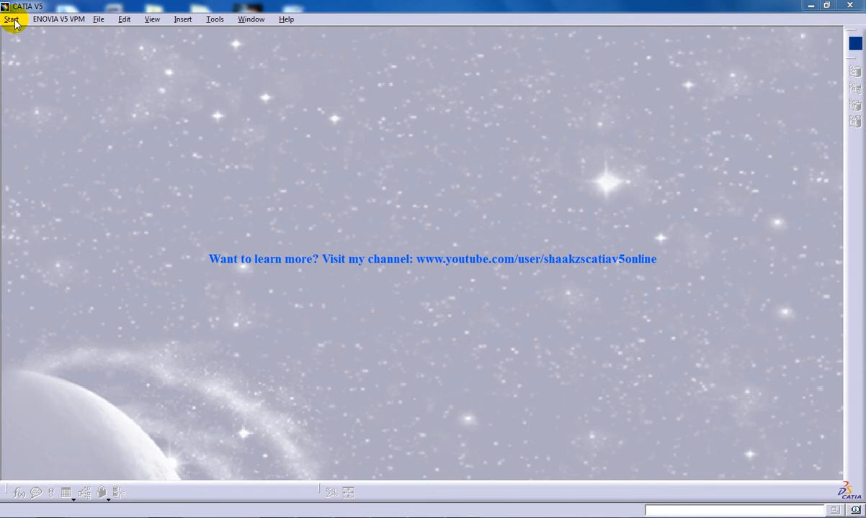
Create a new part, Part1, via Start > Mechanical Design > Part Design.
left_click(12, 18)
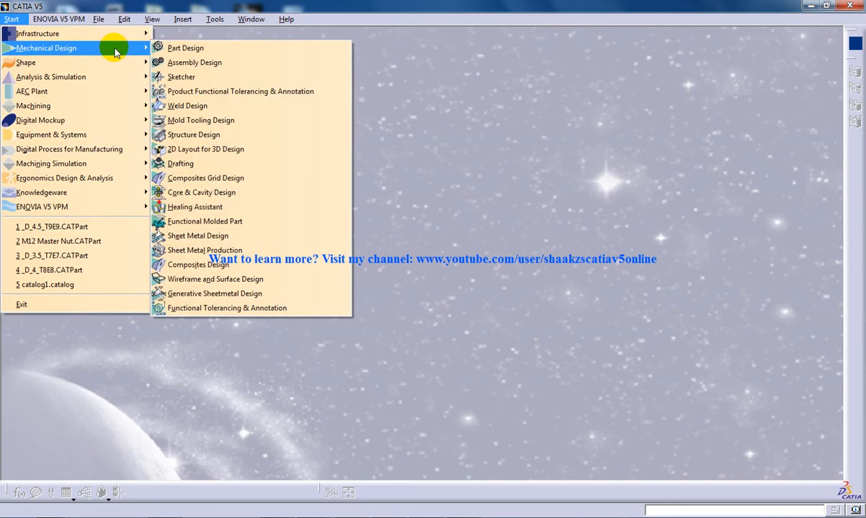
mouse_move(195, 62)
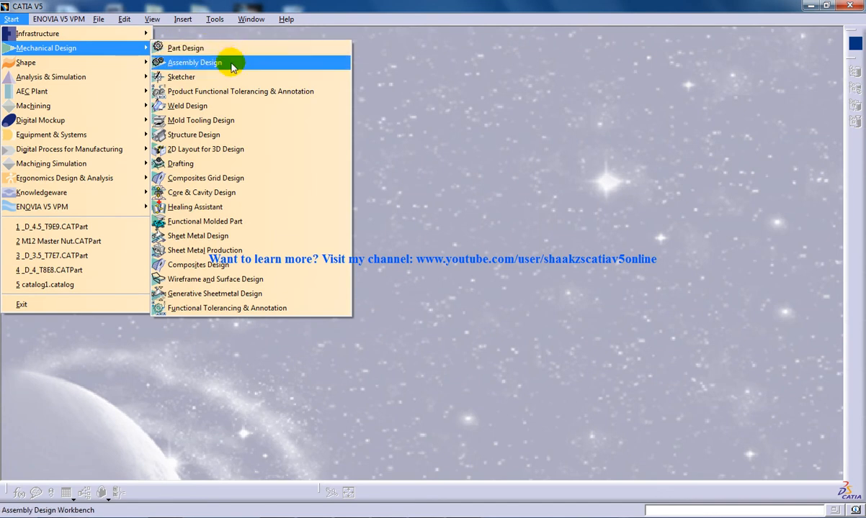
mouse_move(222, 64)
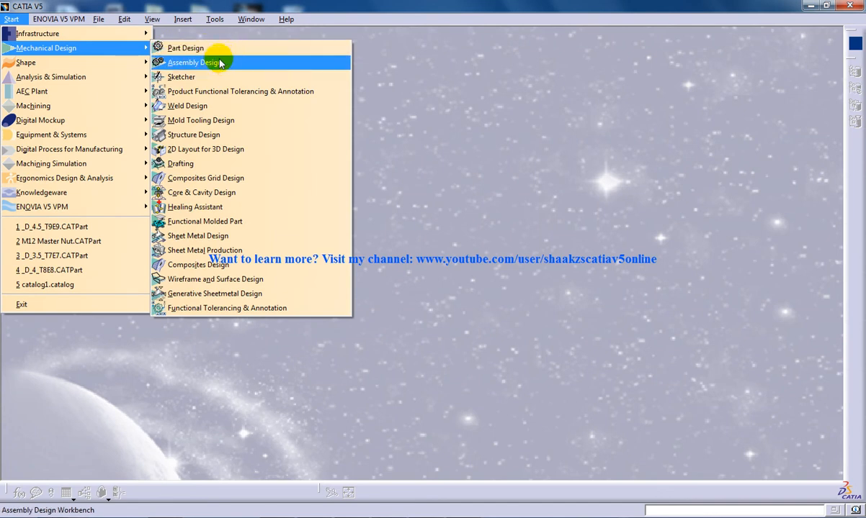
left_click(185, 47)
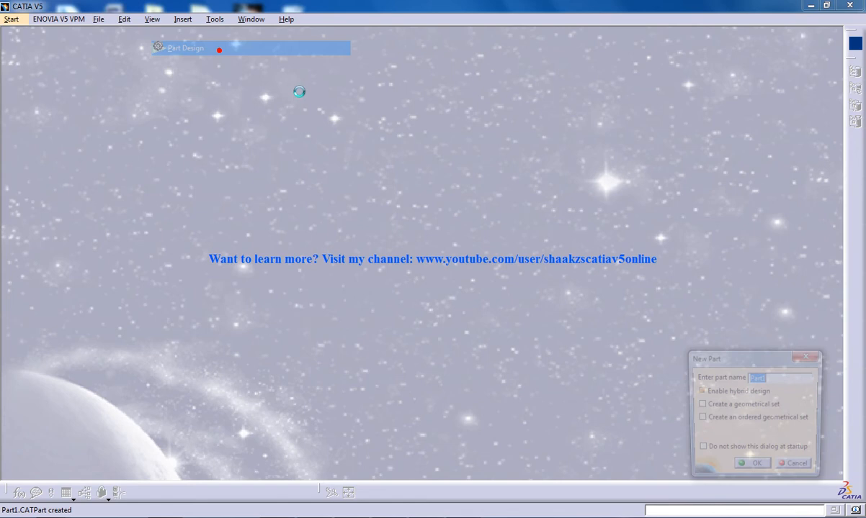
left_click(751, 464)
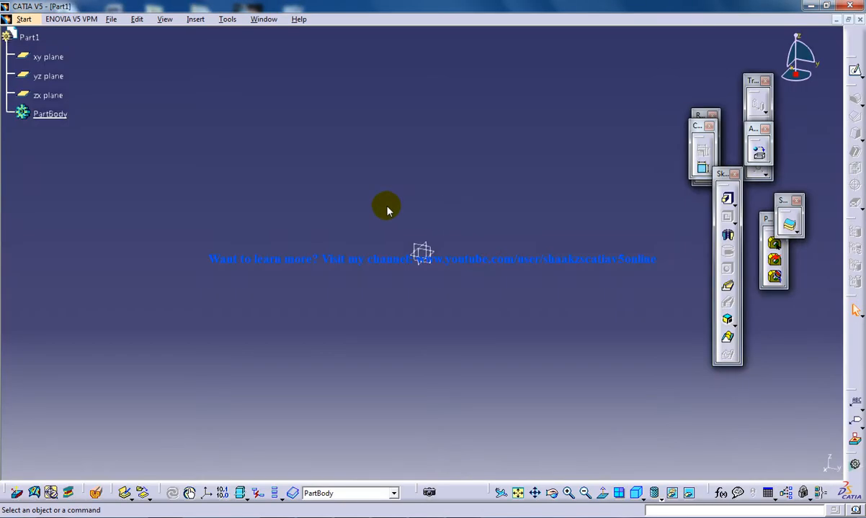
mouse_move(488, 279)
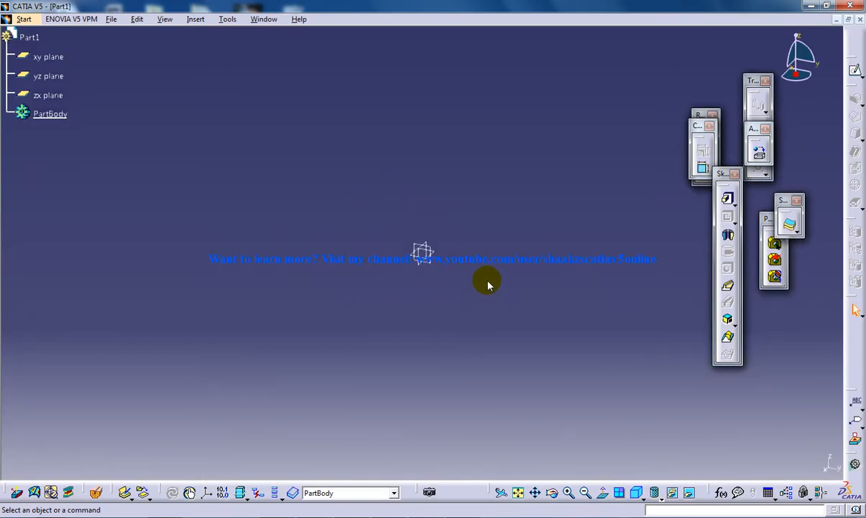
mouse_move(697, 217)
type("12")
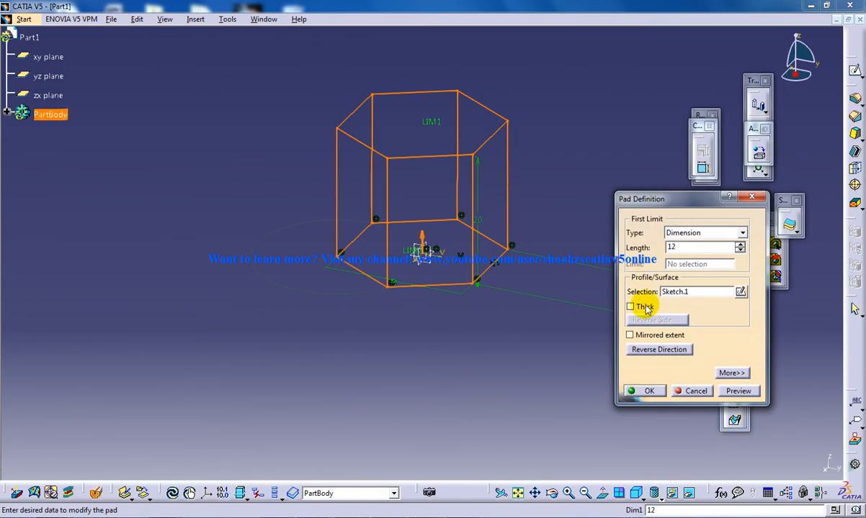
Extrude Sketch.1 into a hexagonal pad of length 12 mm.
left_click(648, 392)
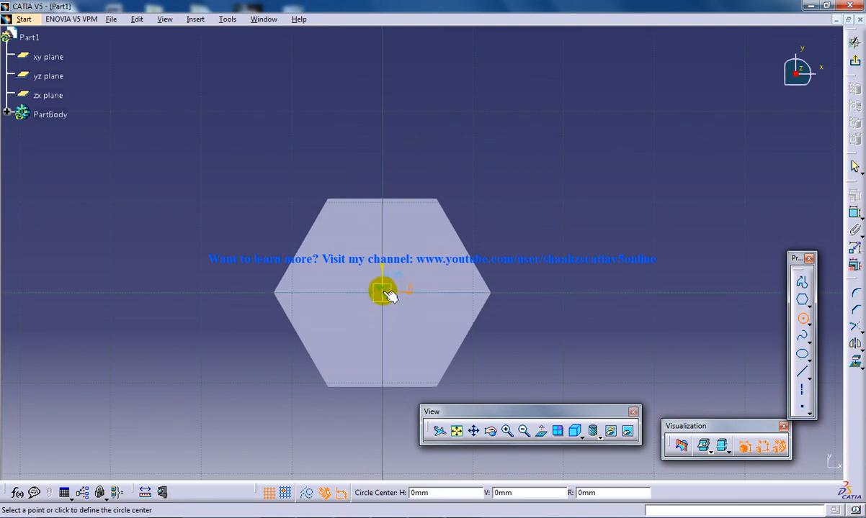
Draw a circle at the hexagon centre and constrain its diameter to 12 mm.
left_click(383, 293)
type("12")
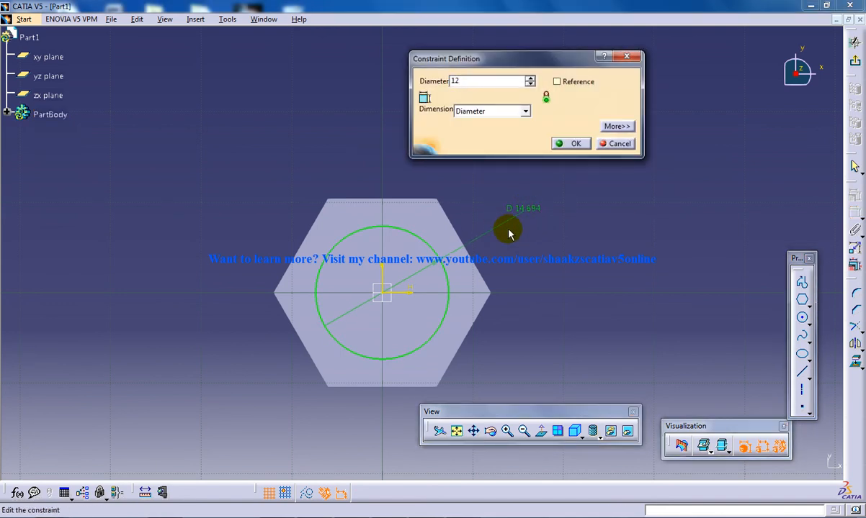
left_click(576, 144)
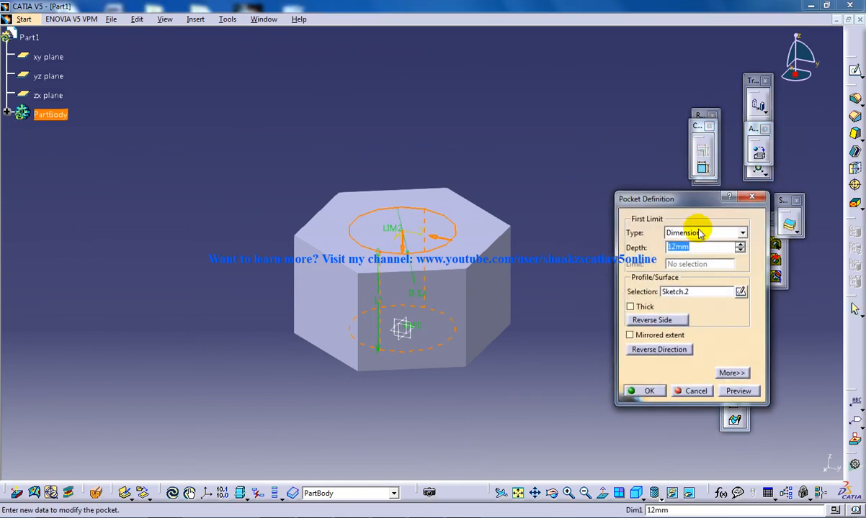
Pocket Sketch.2 through the pad with type Up to next, forming the nut's hole.
left_click(704, 247)
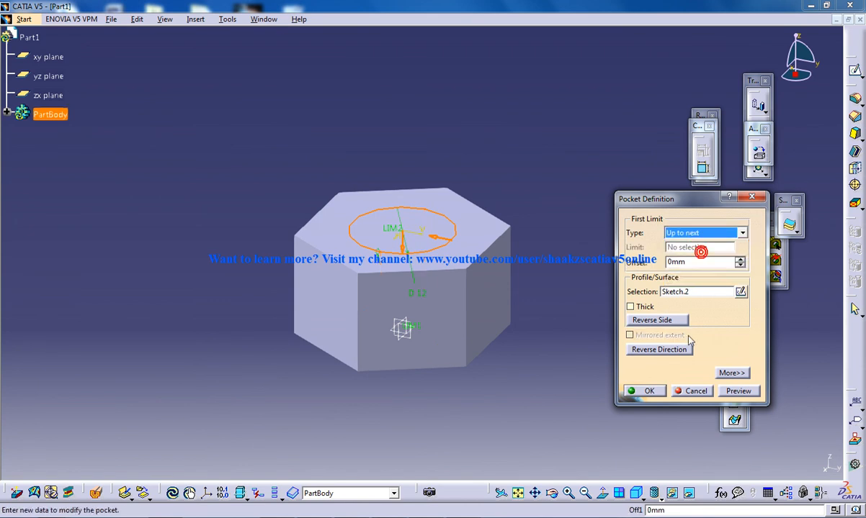
left_click(642, 391)
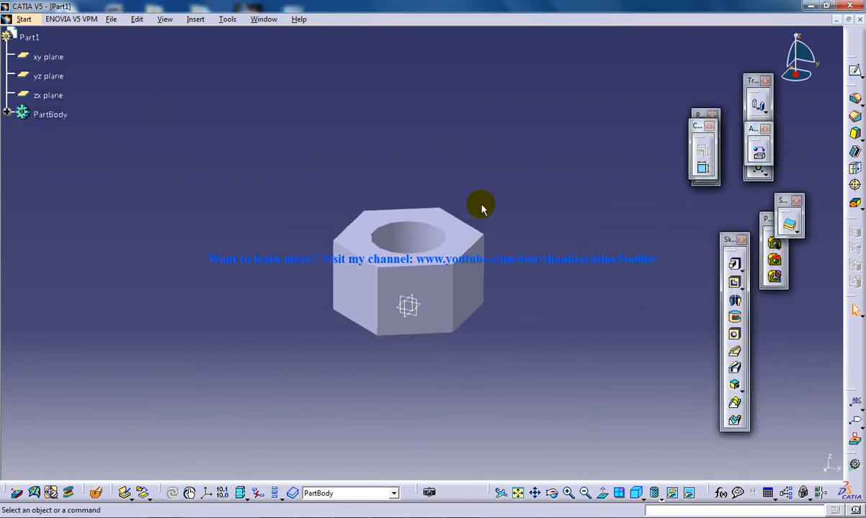
left_click_drag(481, 209, 431, 170)
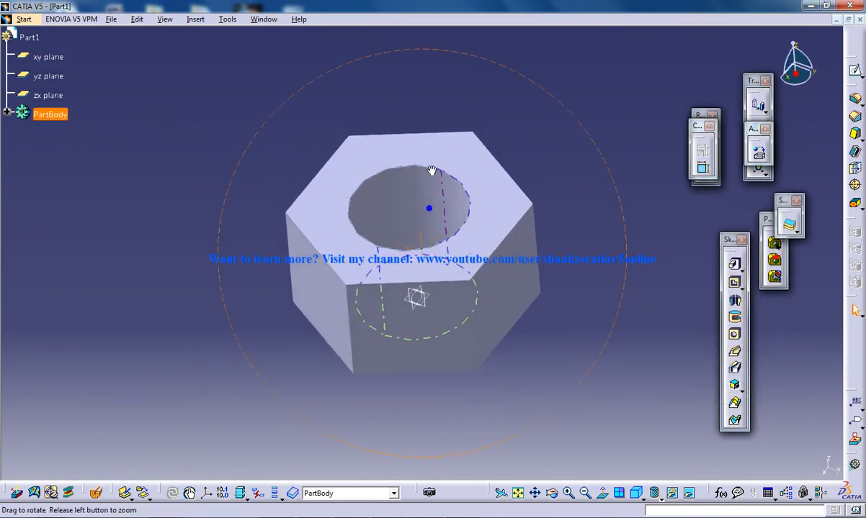
left_click(463, 100)
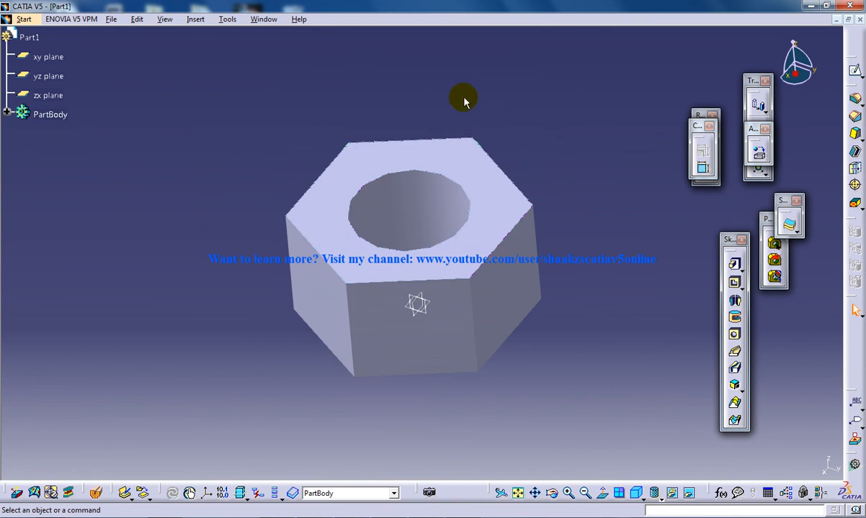
mouse_move(463, 102)
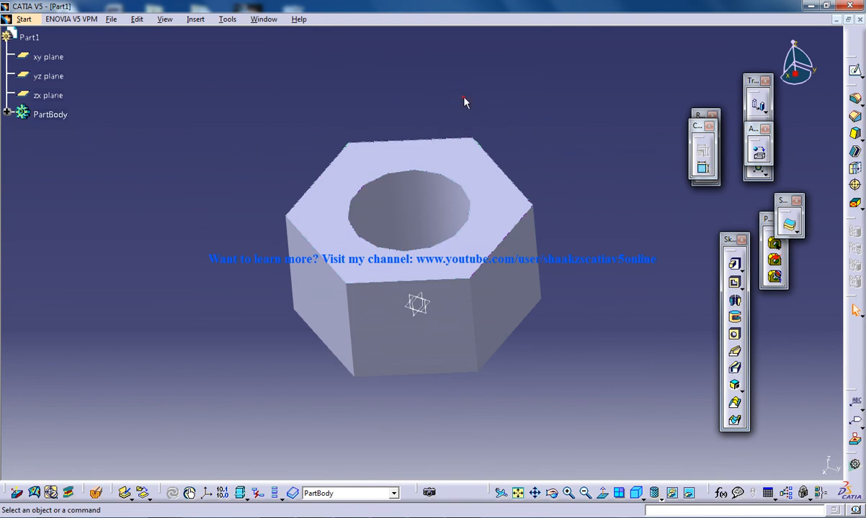
mouse_move(453, 128)
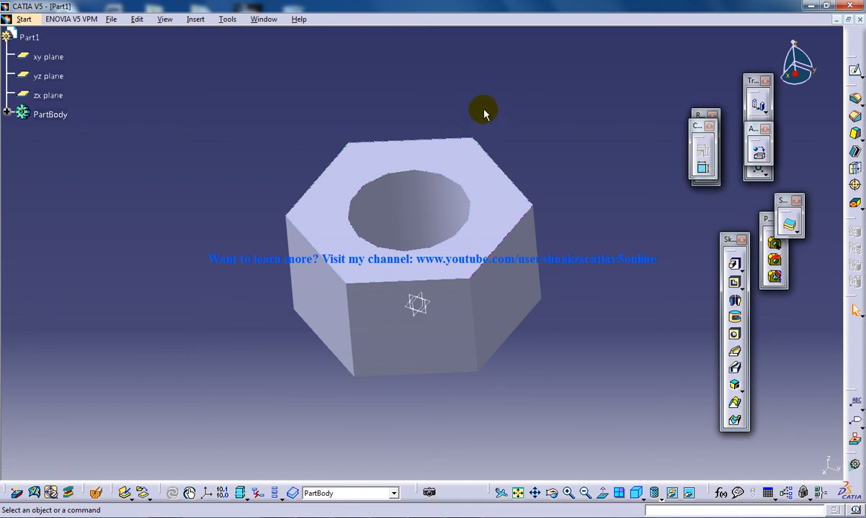
mouse_move(392, 81)
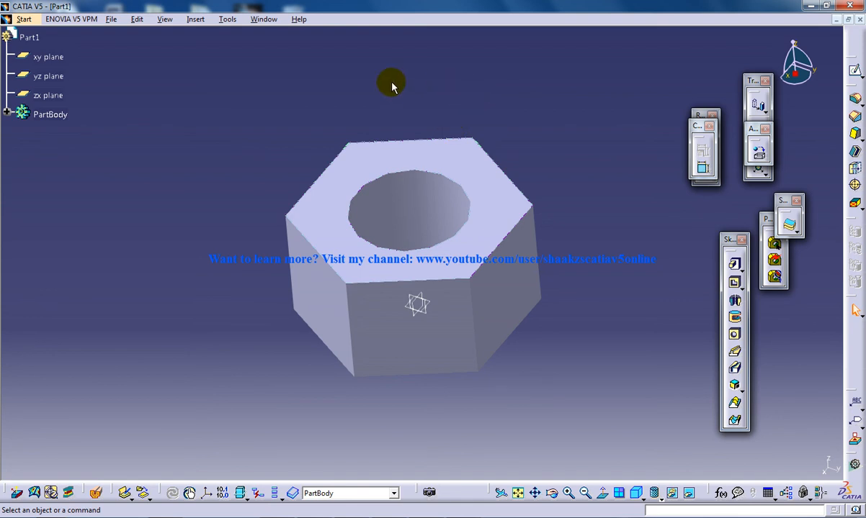